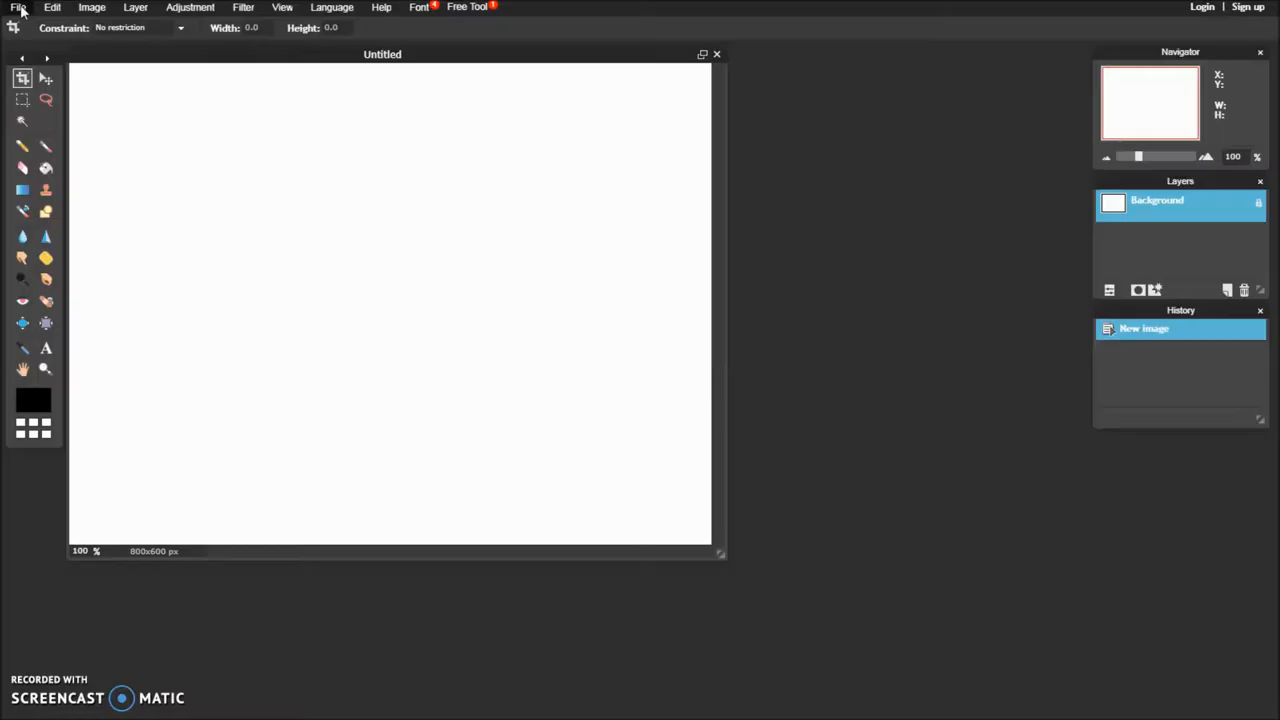
Start opening an image from the computer and browse the folder of cartoon pictures
click(16, 8)
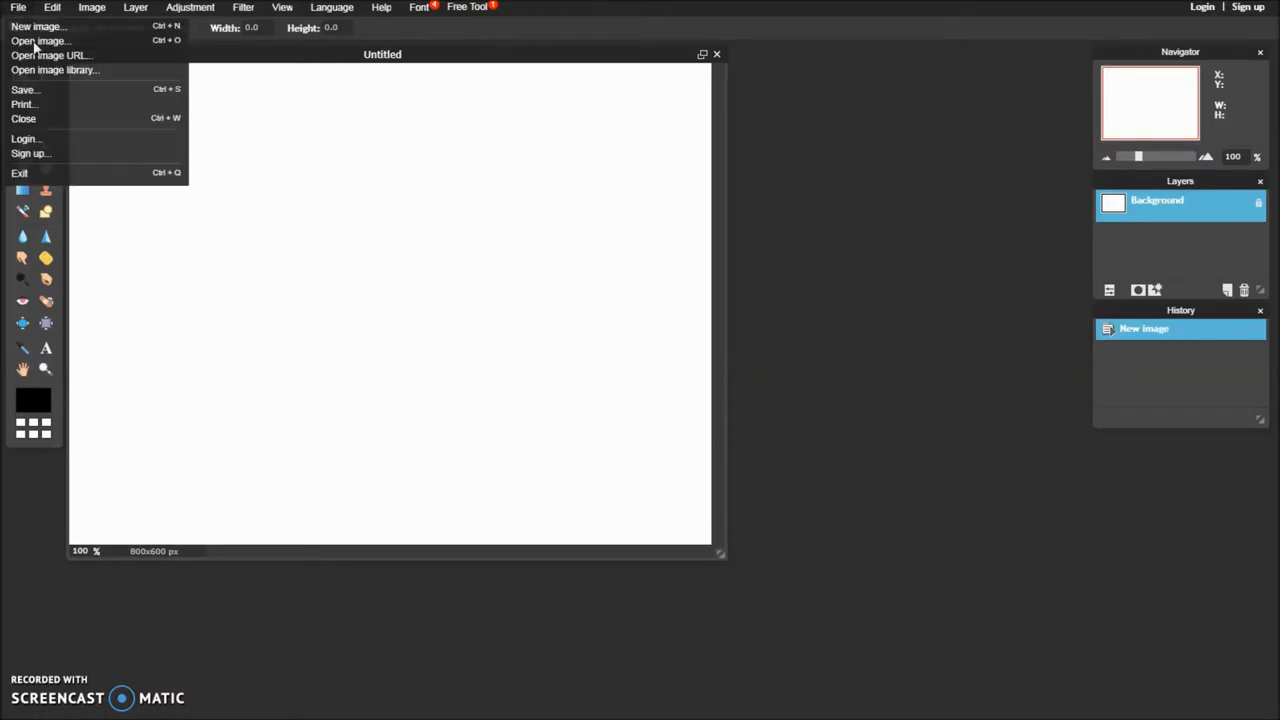
click(40, 40)
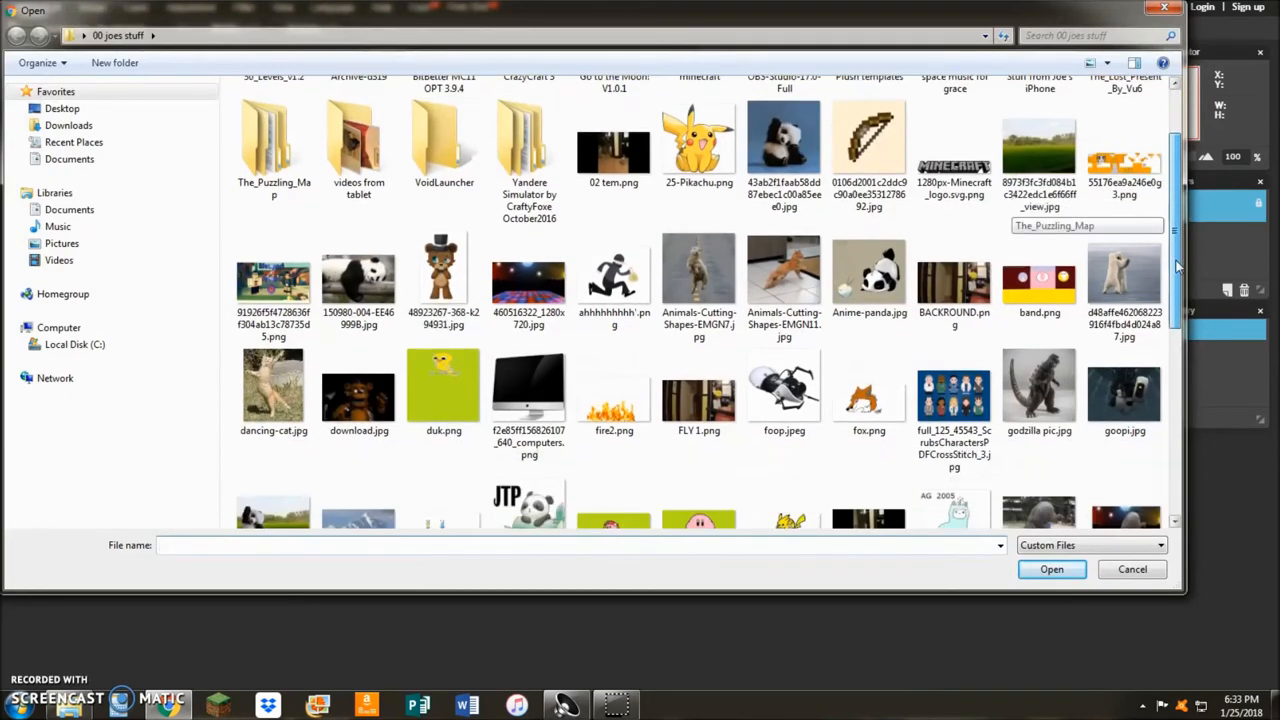
scroll(down, 3)
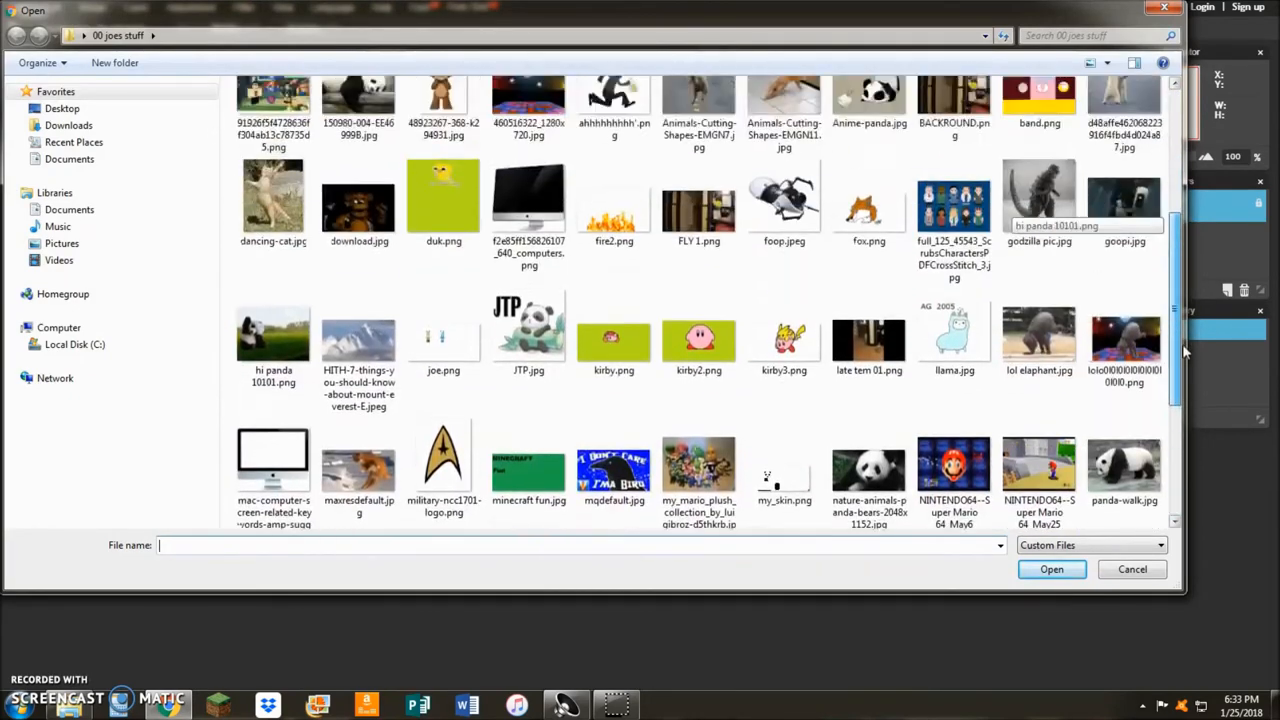
Load 25-Pikachu.png and choose a small round brush from the Brush presets
click(1132, 568)
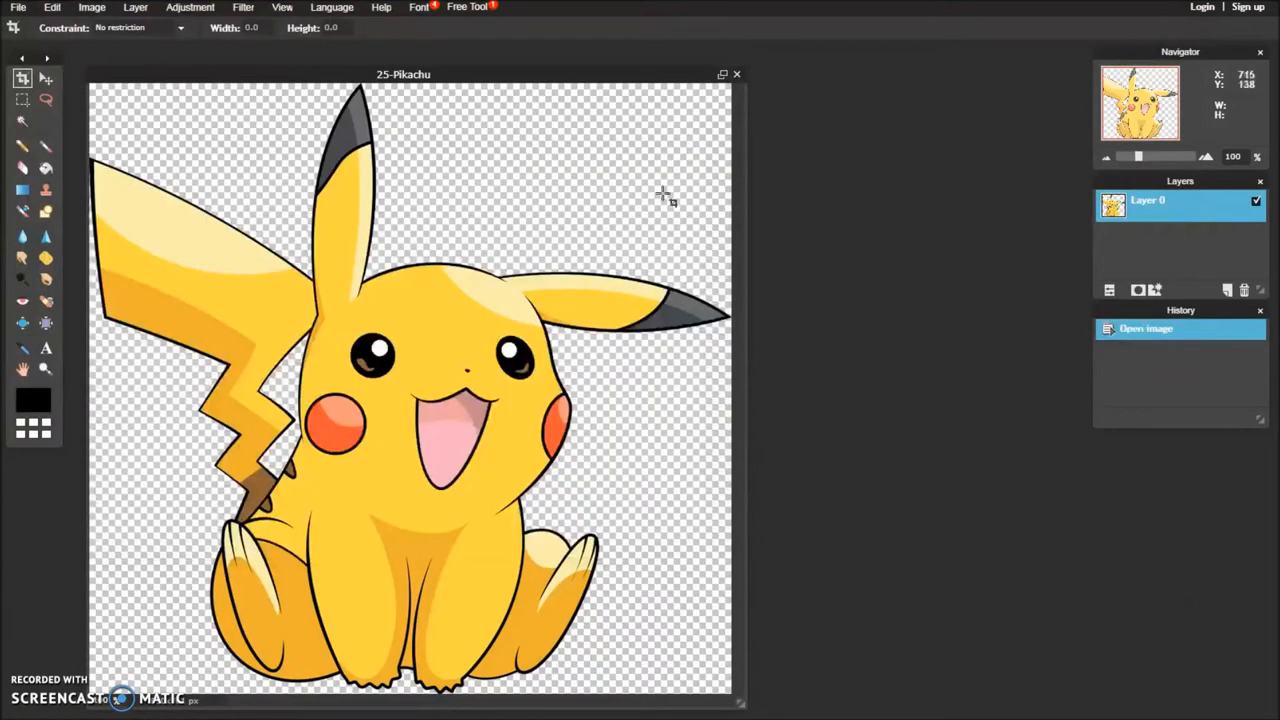
mouse_move(838, 124)
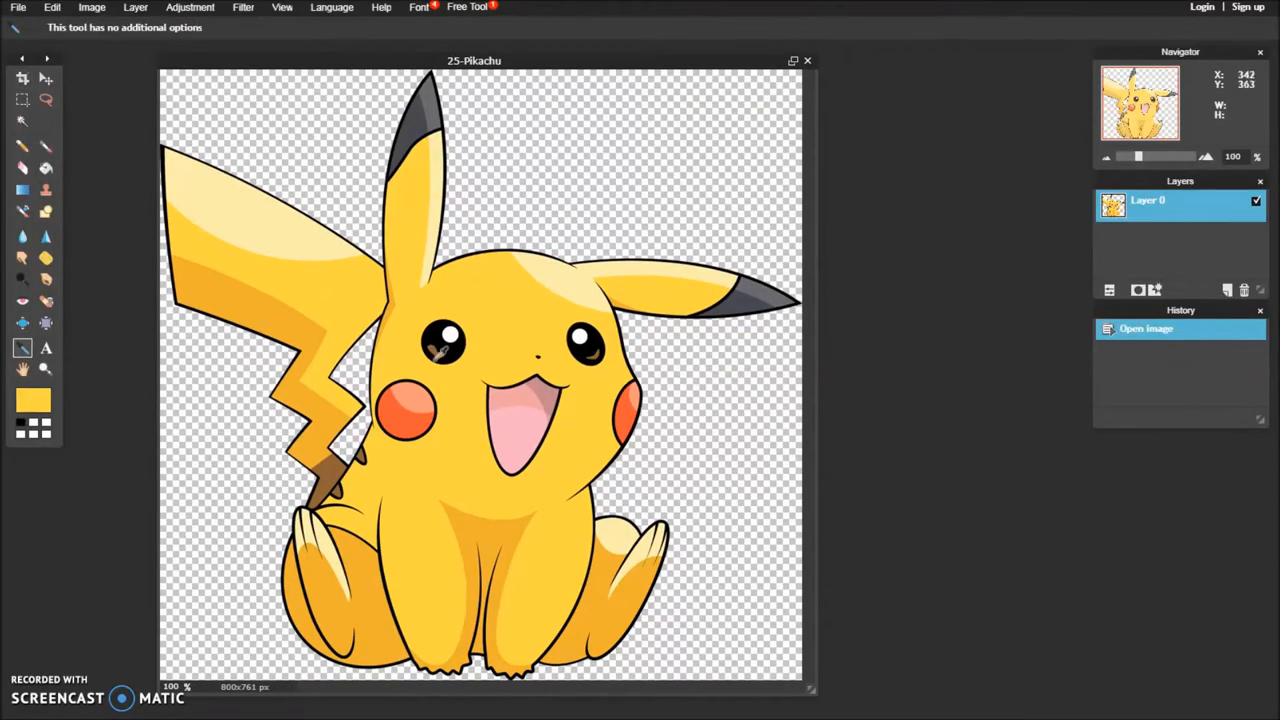
click(22, 146)
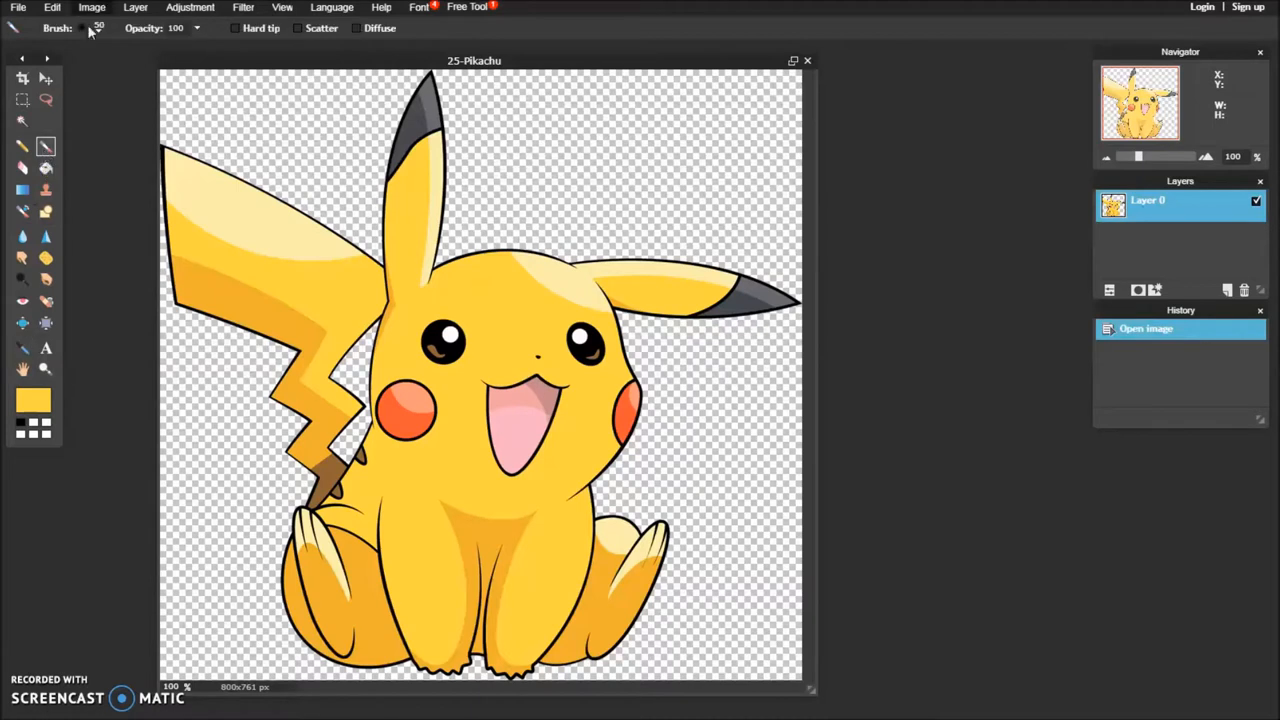
click(88, 28)
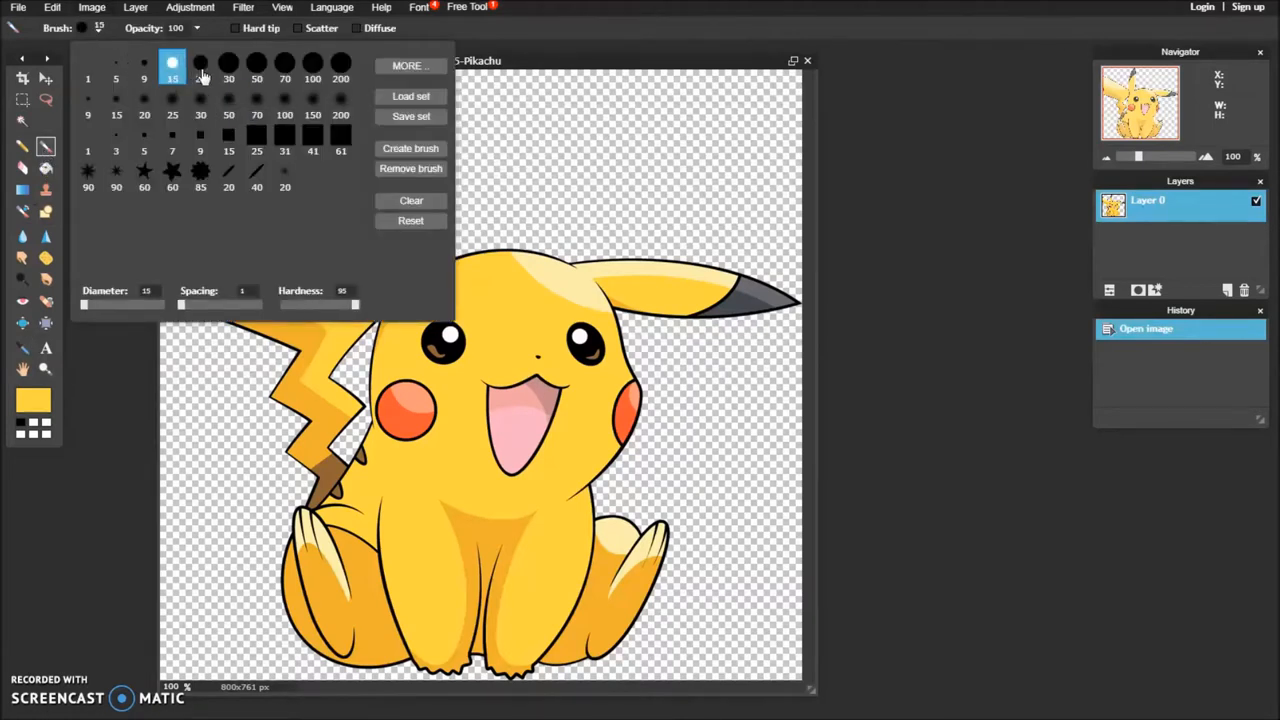
click(200, 62)
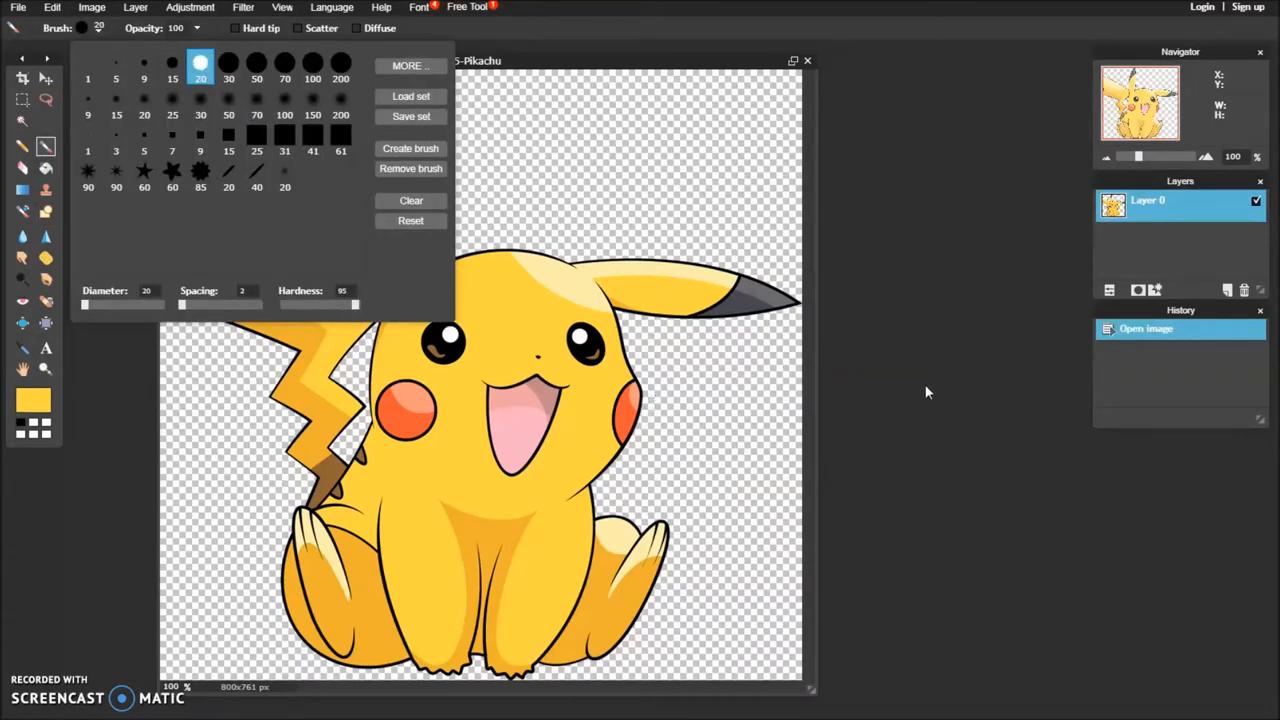
Cover Pikachu's eyes and open mouth with yellow strokes, leaving only the red cheeks
click(56, 28)
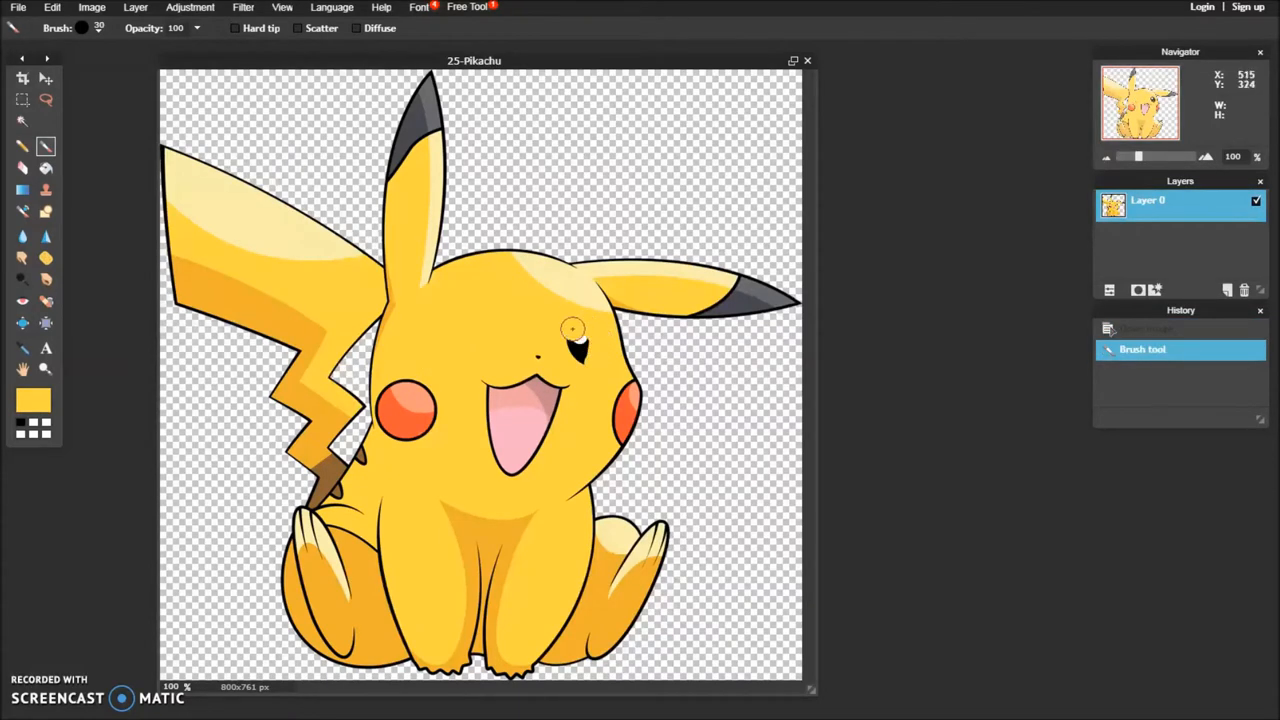
click(576, 344)
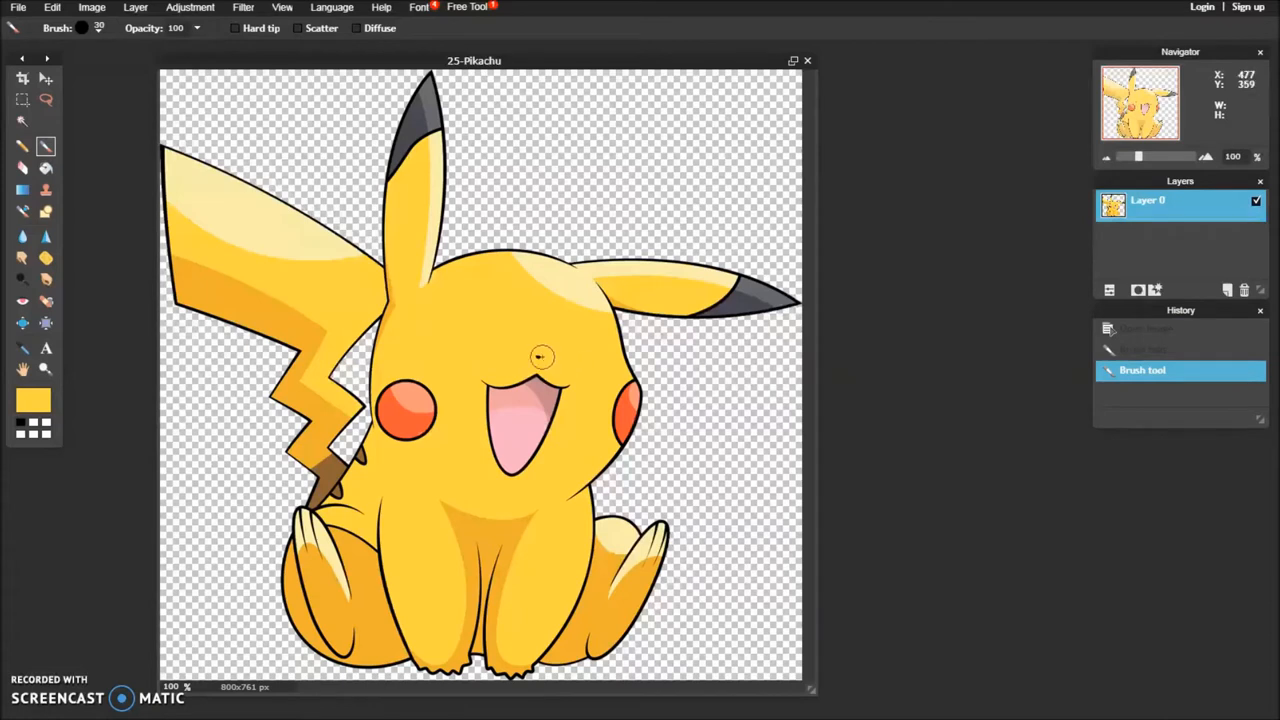
drag(542, 356, 542, 370)
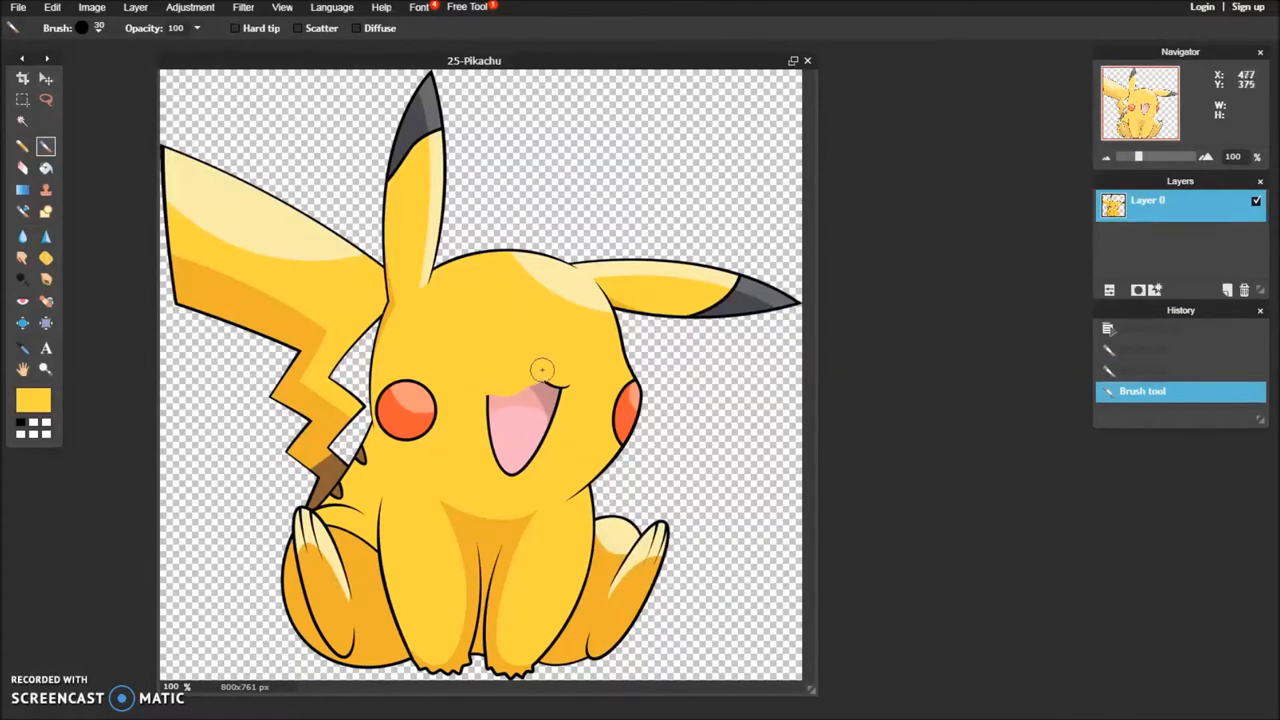
drag(540, 370, 544, 430)
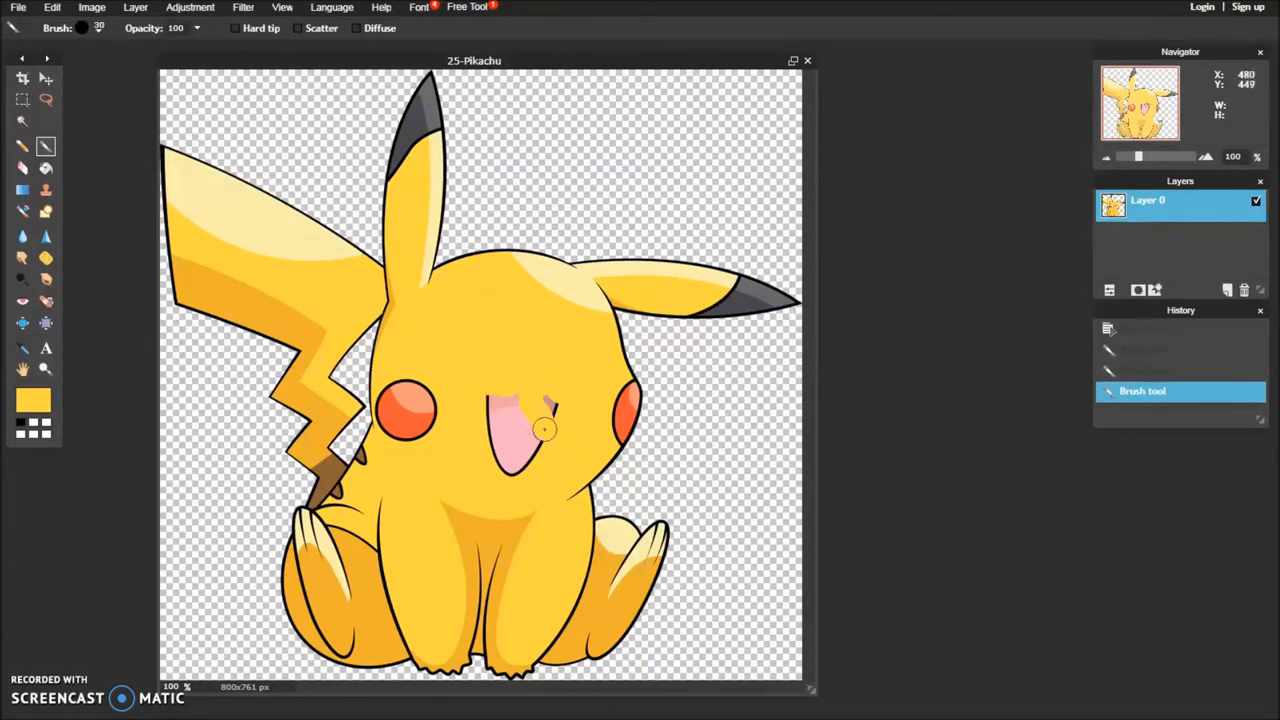
drag(544, 420, 496, 436)
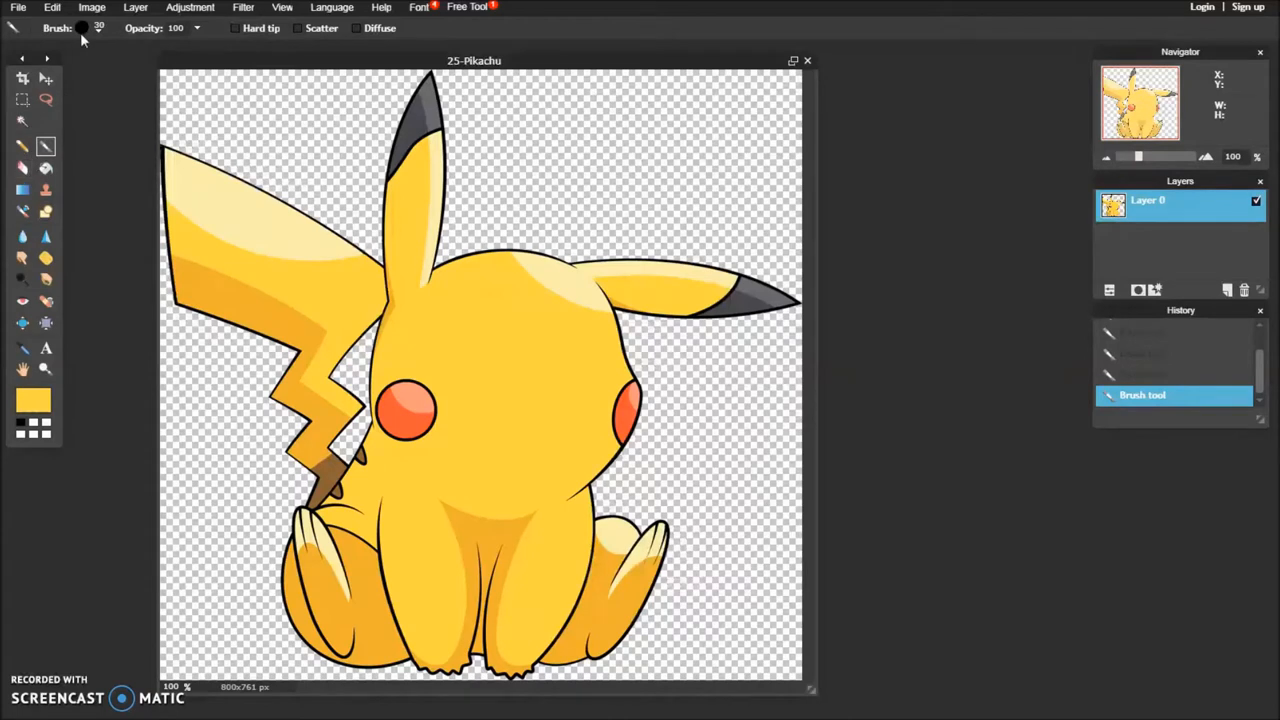
With a size-2 black brush, add two dot eyes and a flat straight-line mouth
click(82, 28)
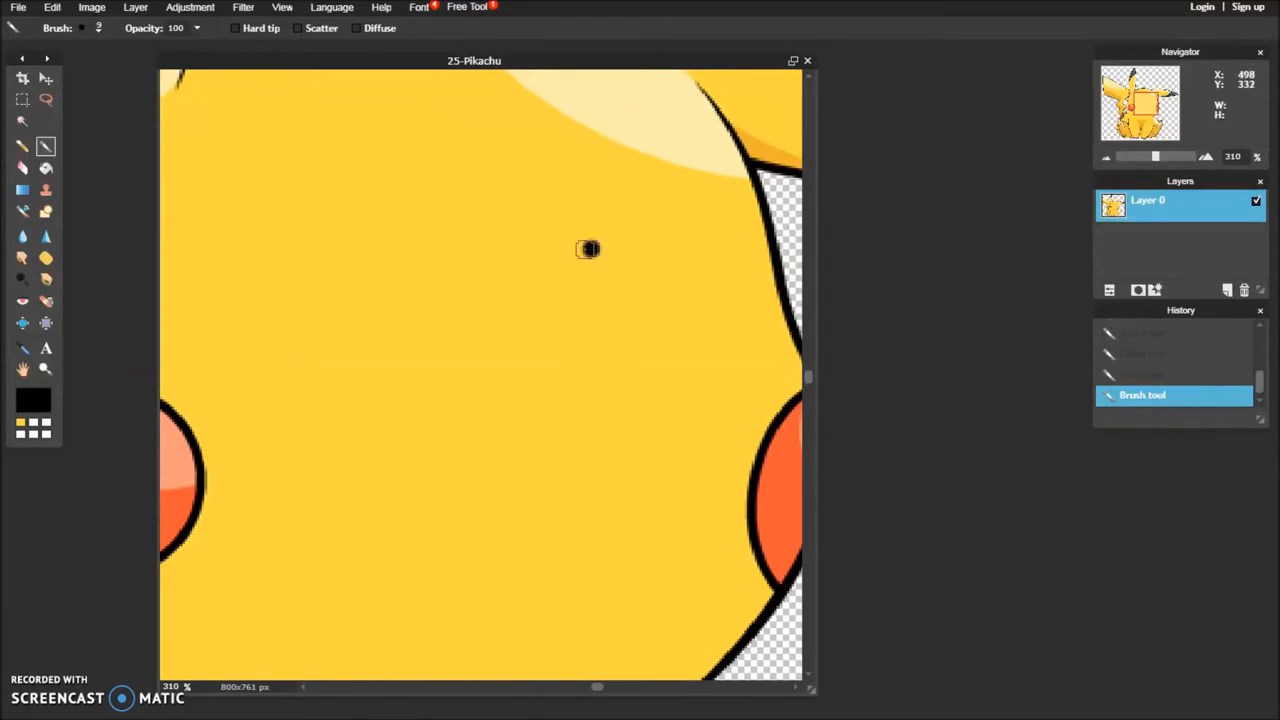
click(292, 240)
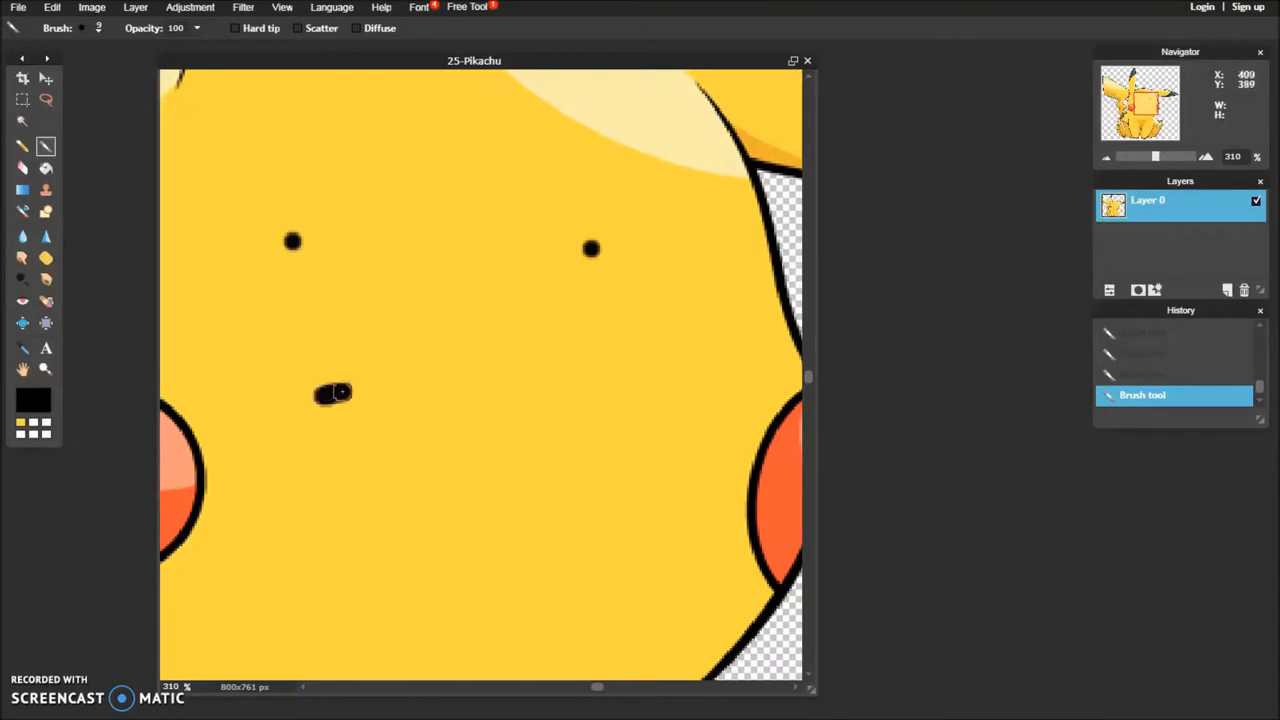
drag(330, 392, 616, 392)
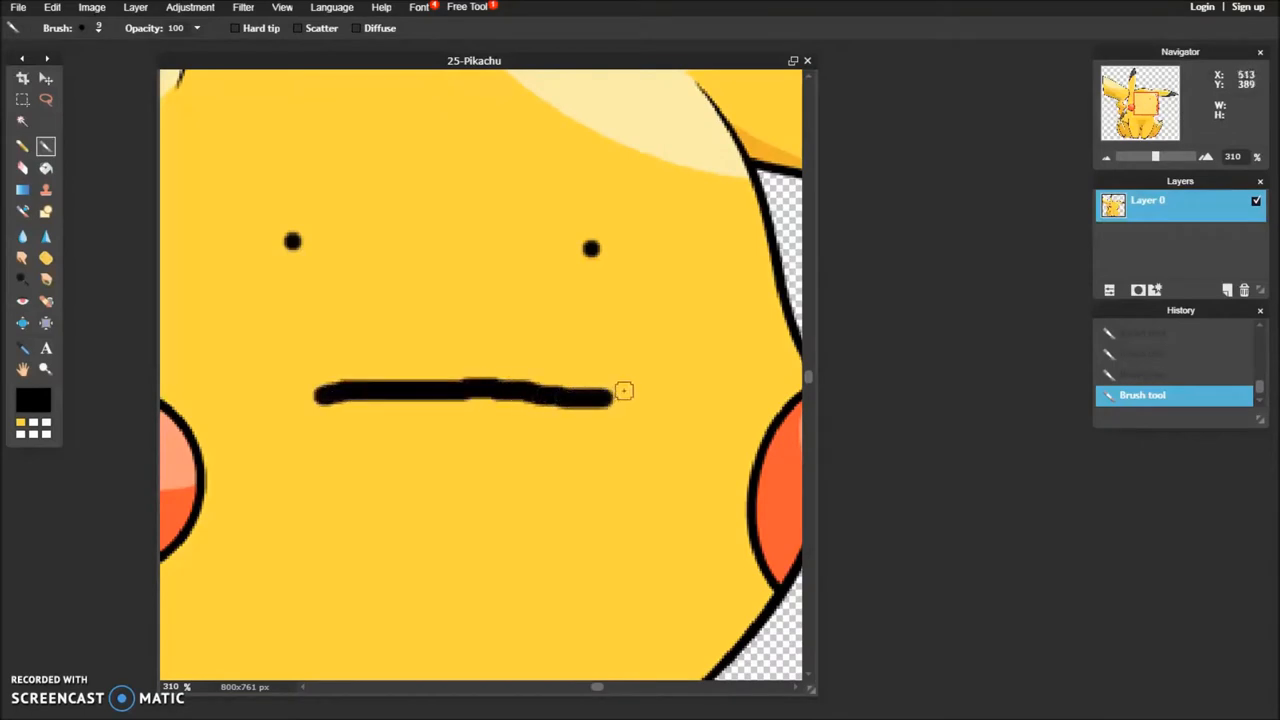
drag(616, 376, 616, 450)
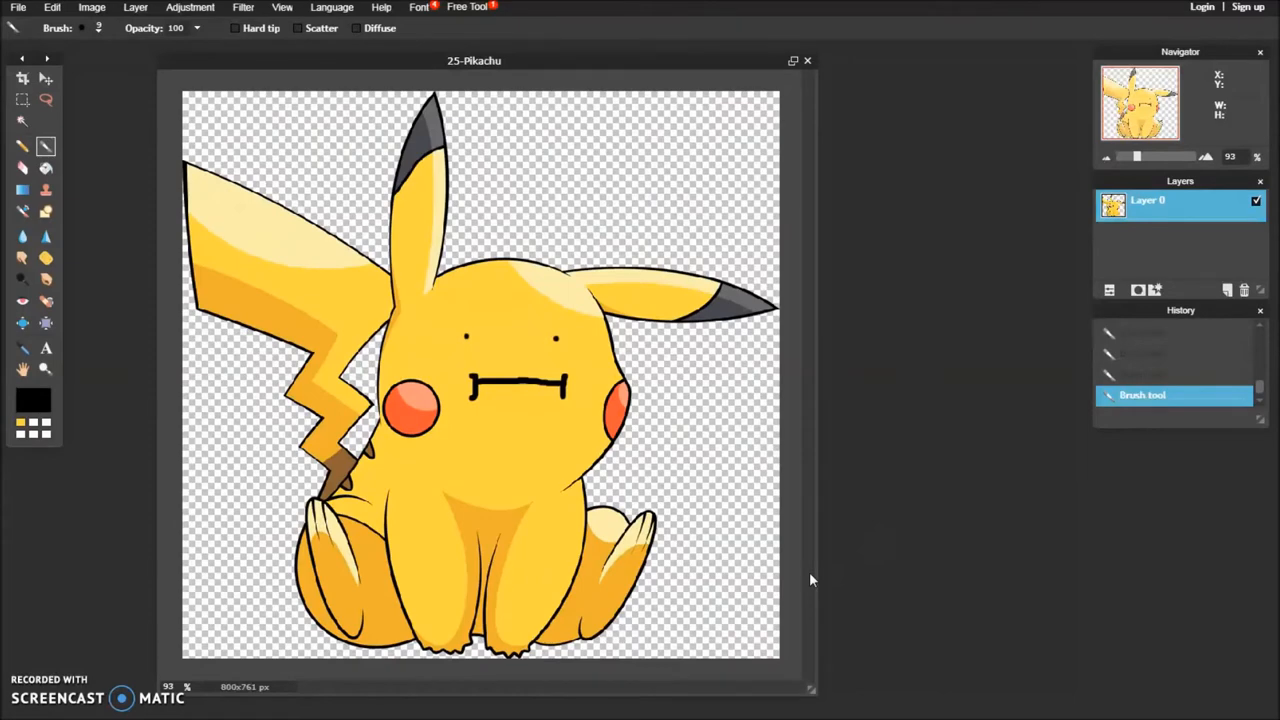
mouse_move(808, 62)
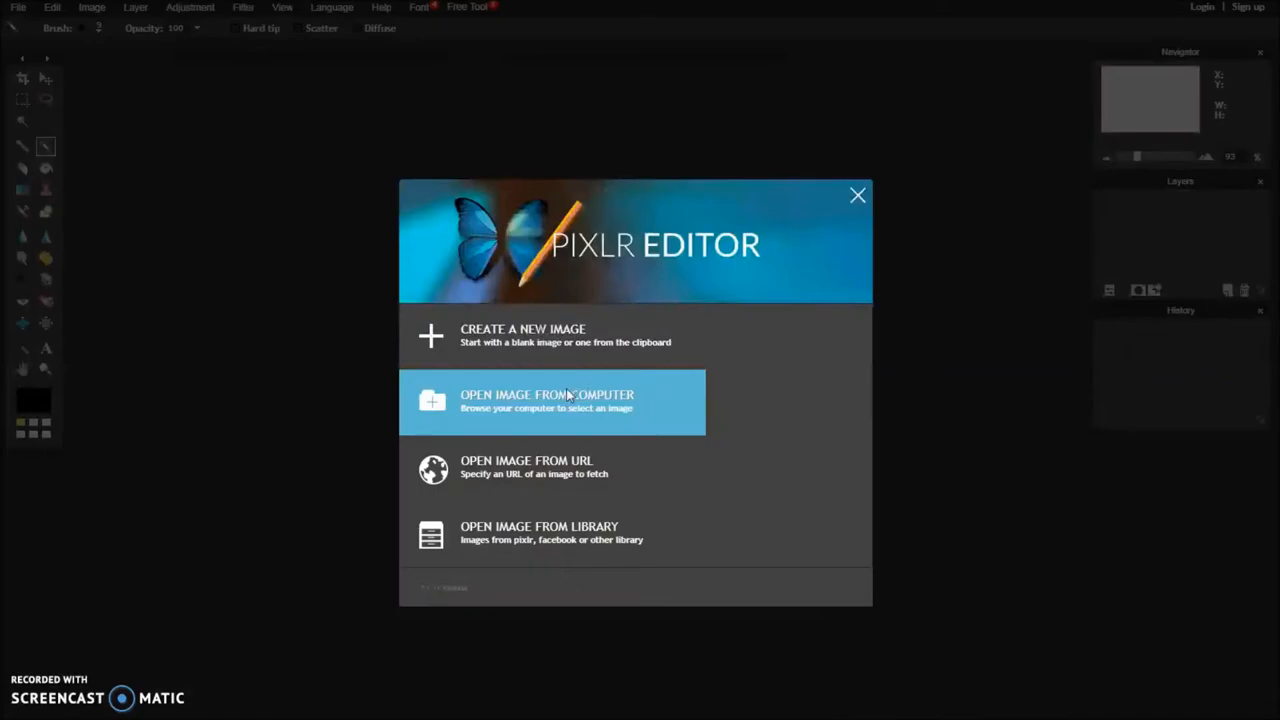
Load the Freddy bear image, zoom into his face and sample his brown fur colour
click(548, 400)
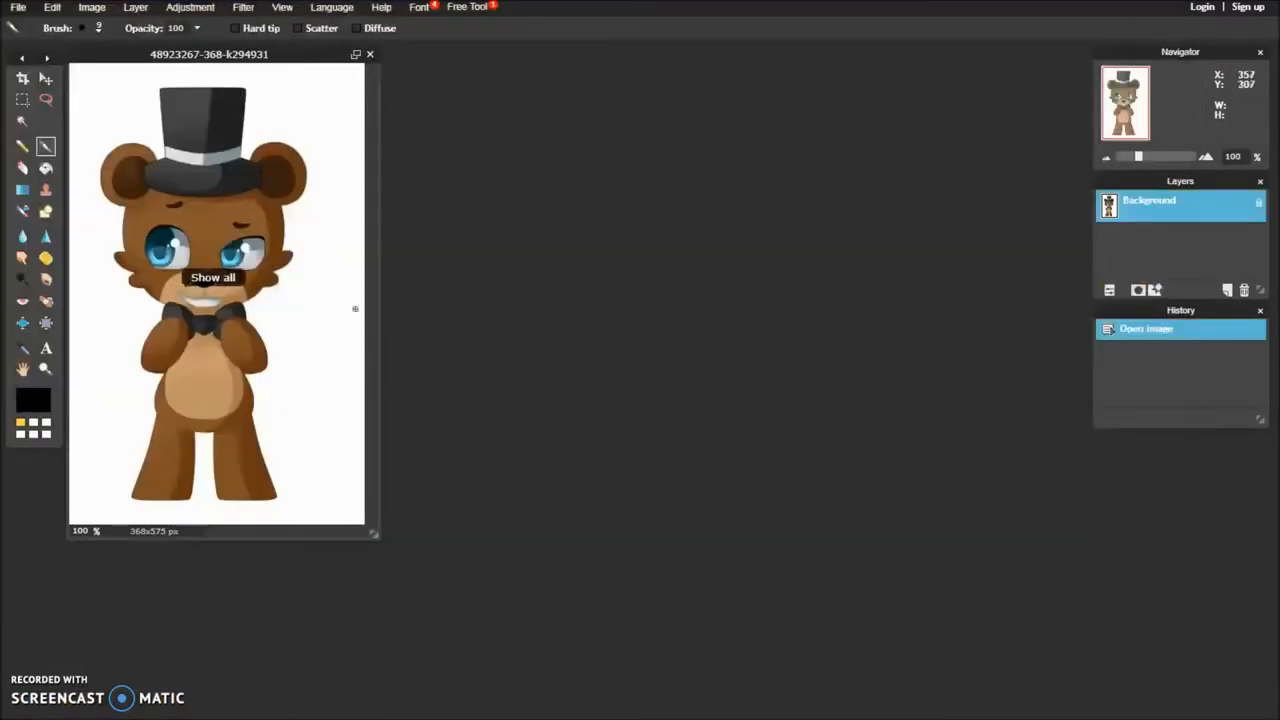
drag(208, 54, 644, 92)
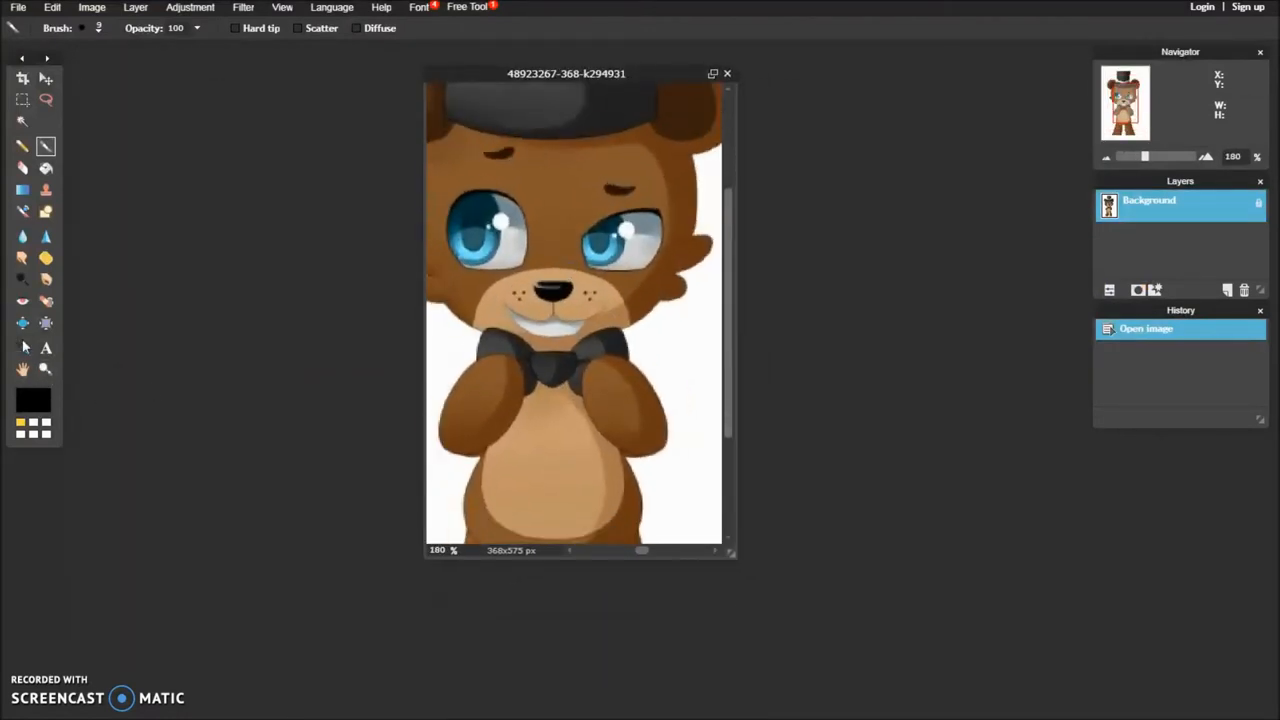
click(22, 348)
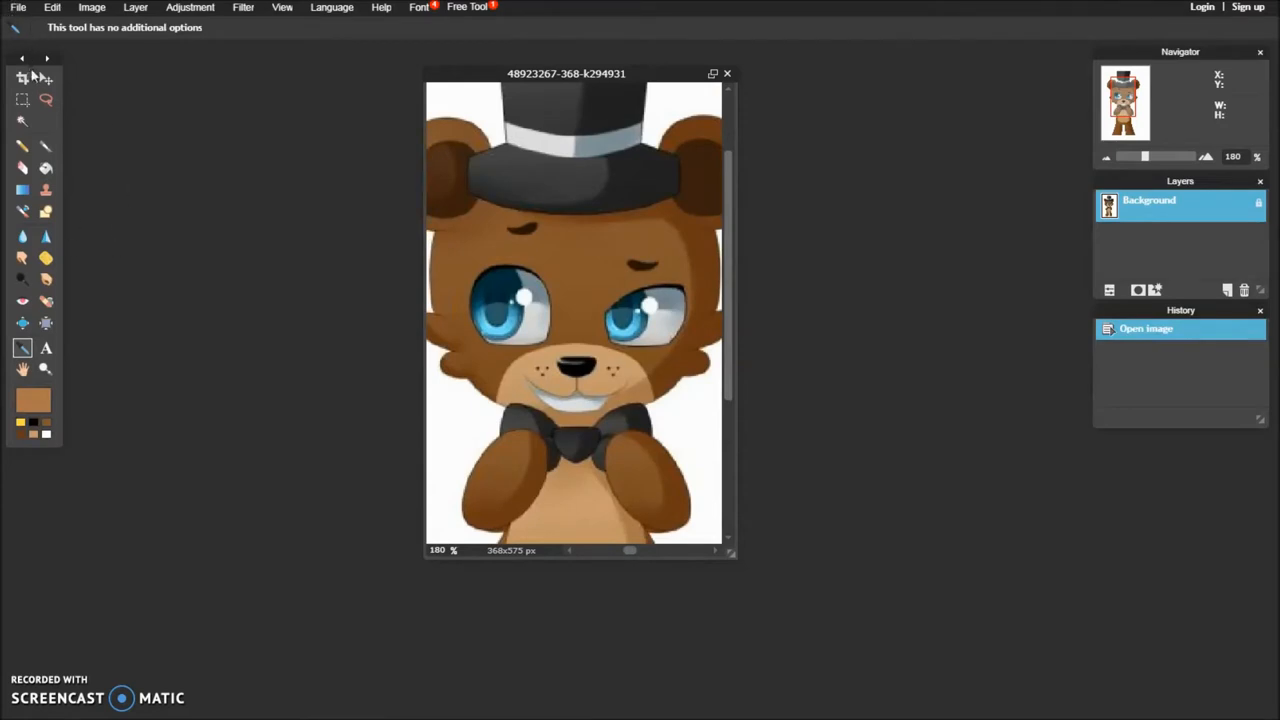
Dab the sampled brown with the brush over Freddy's eyebrows until they vanish into the fur
click(46, 146)
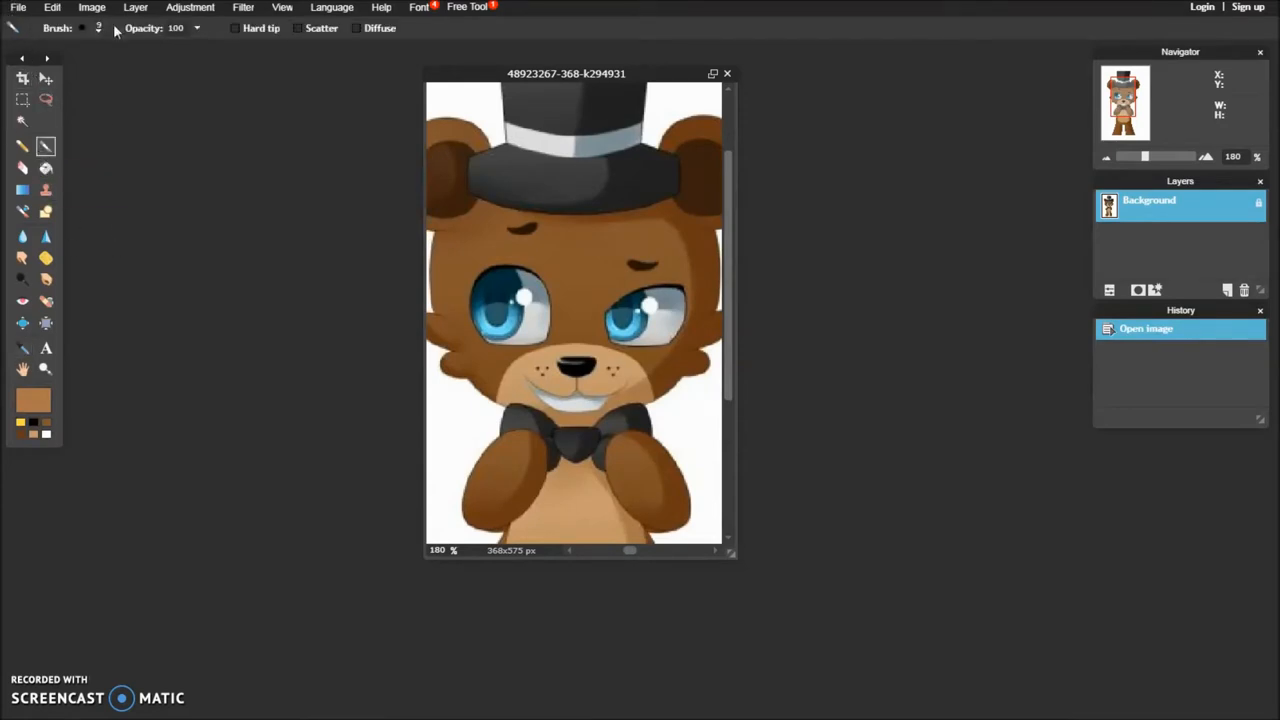
click(98, 28)
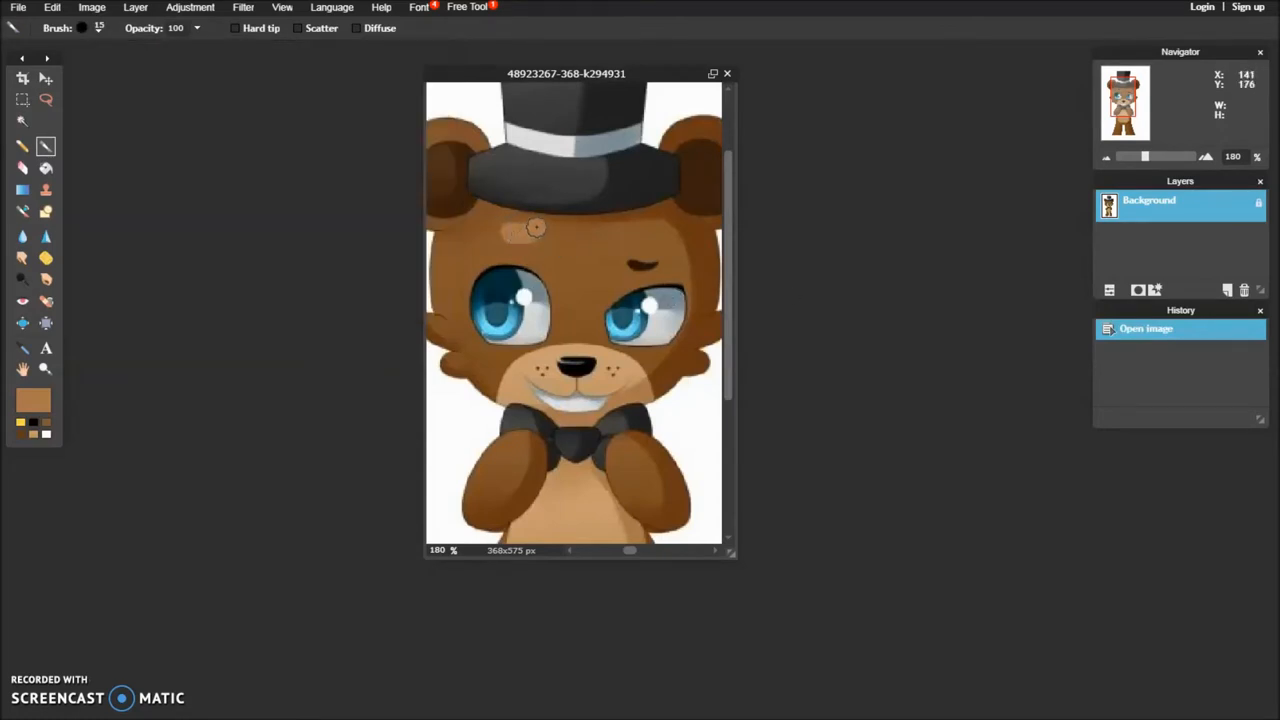
click(536, 228)
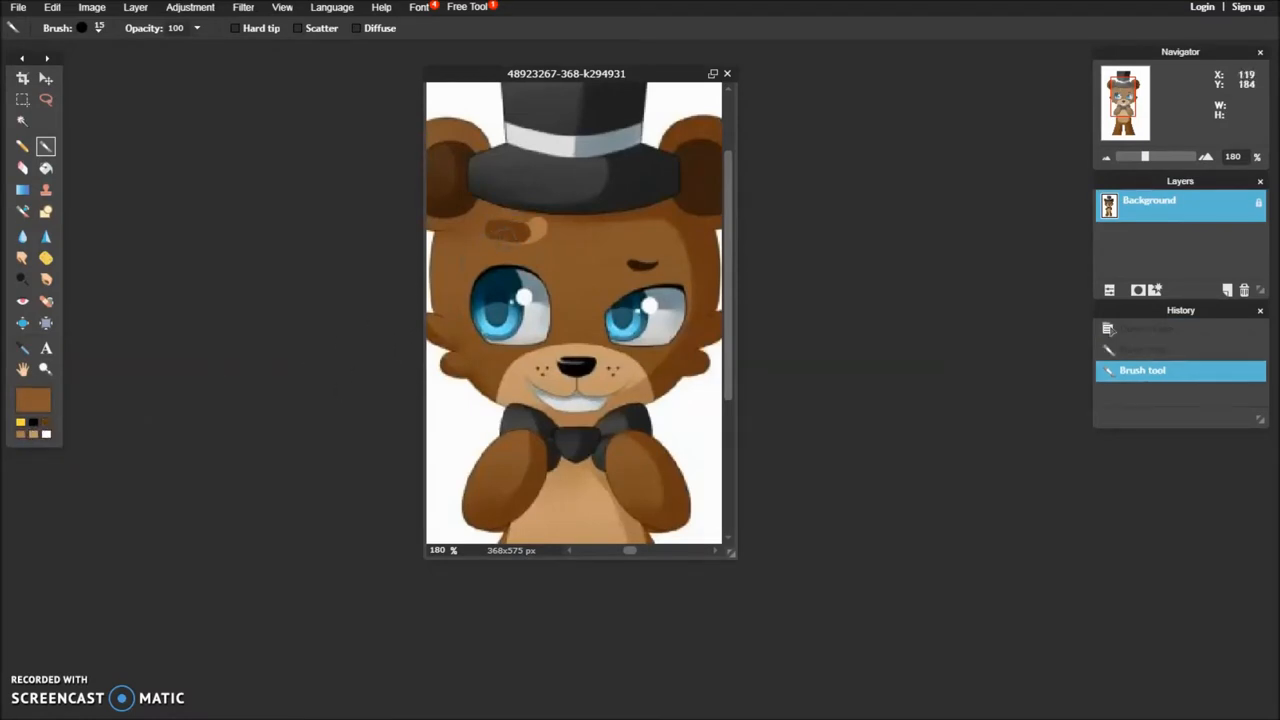
click(516, 230)
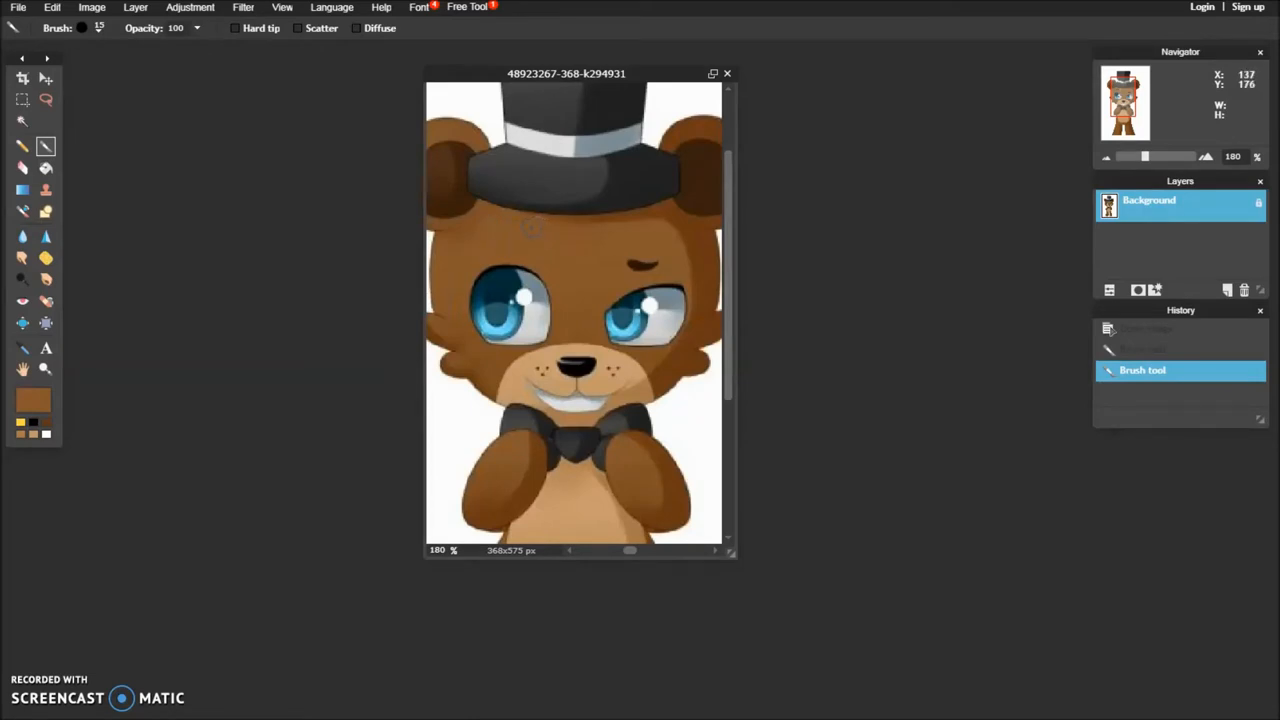
click(532, 224)
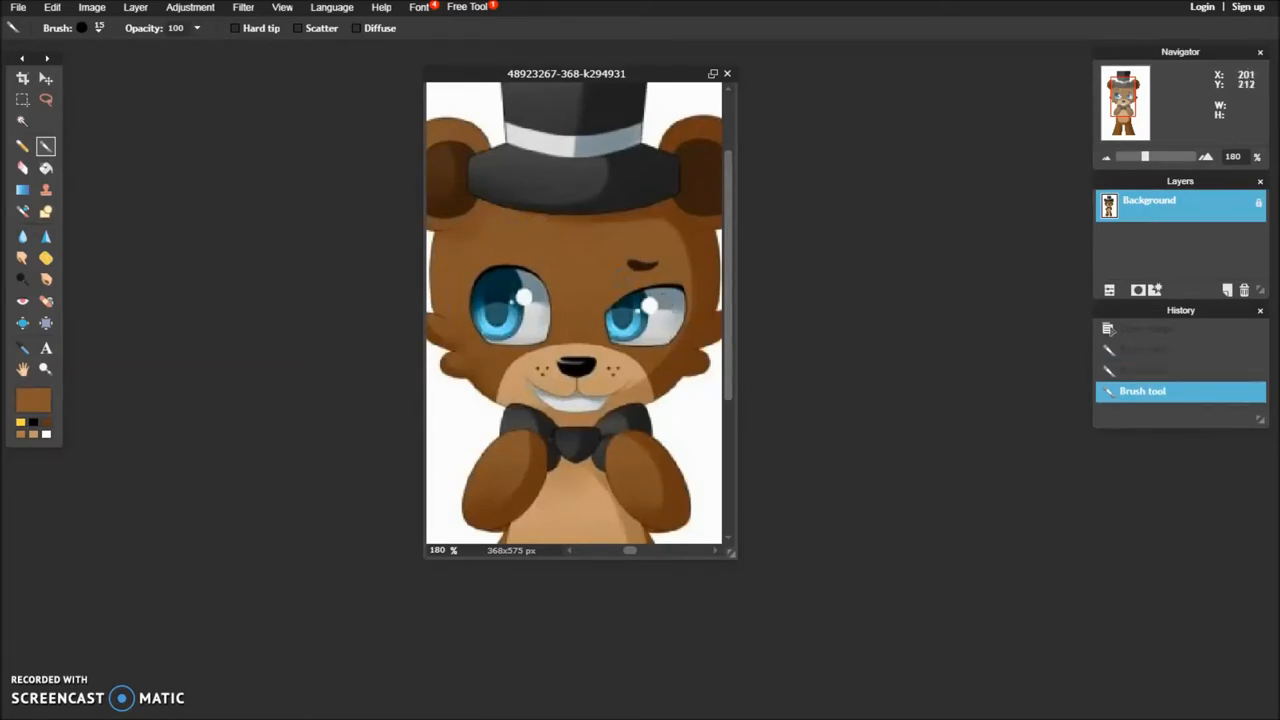